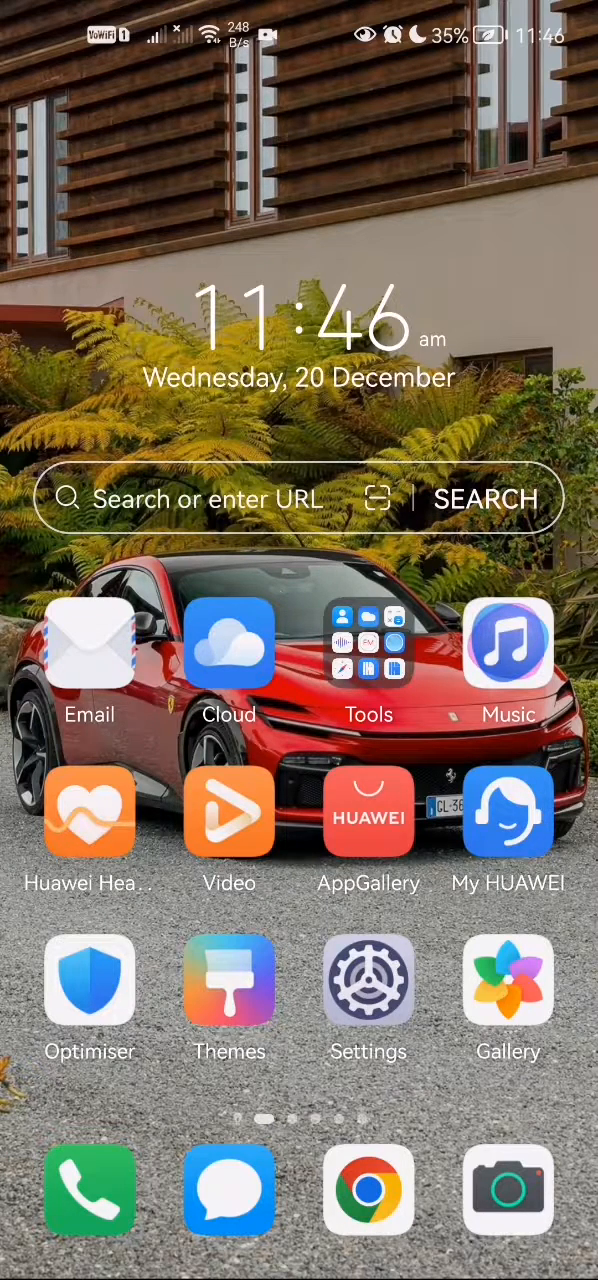
# Step: Open Settings and scroll down to the HUAWEI Assistant section for AI Voice
pyautogui.click(368, 980)
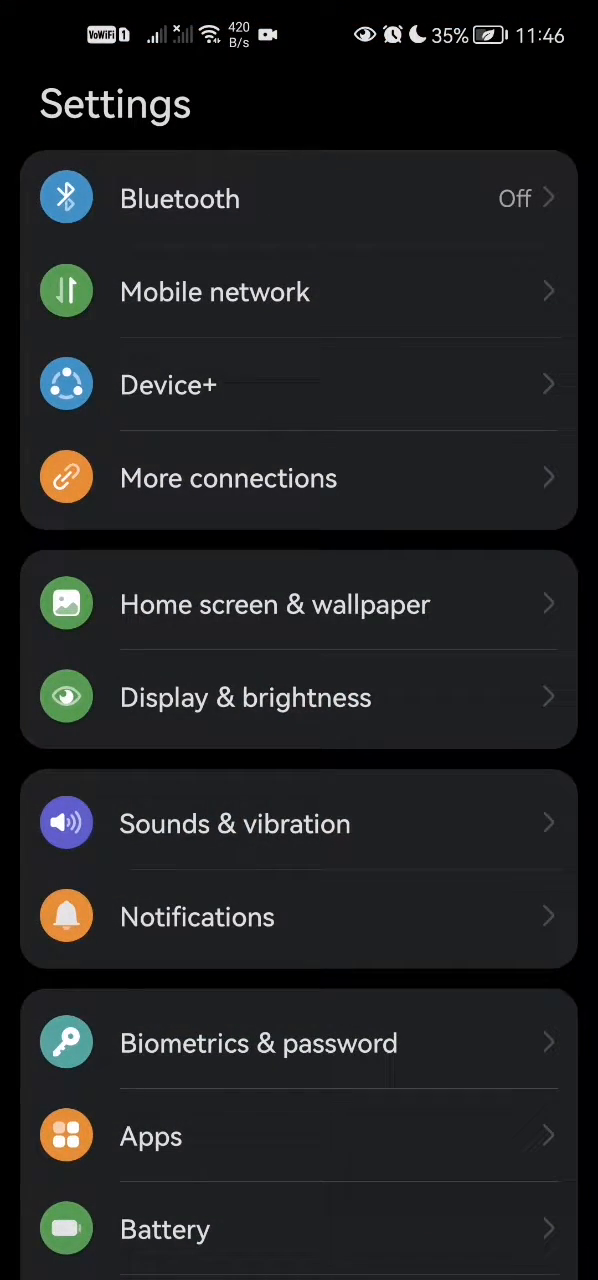
pyautogui.scroll(-3)
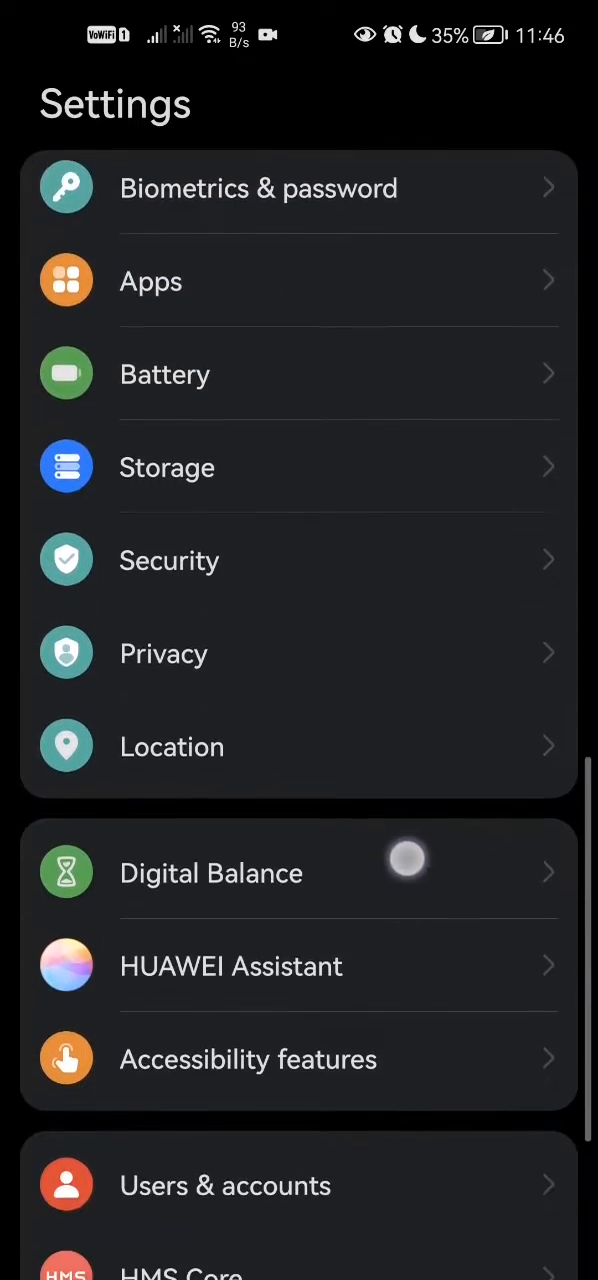
pyautogui.scroll(-3)
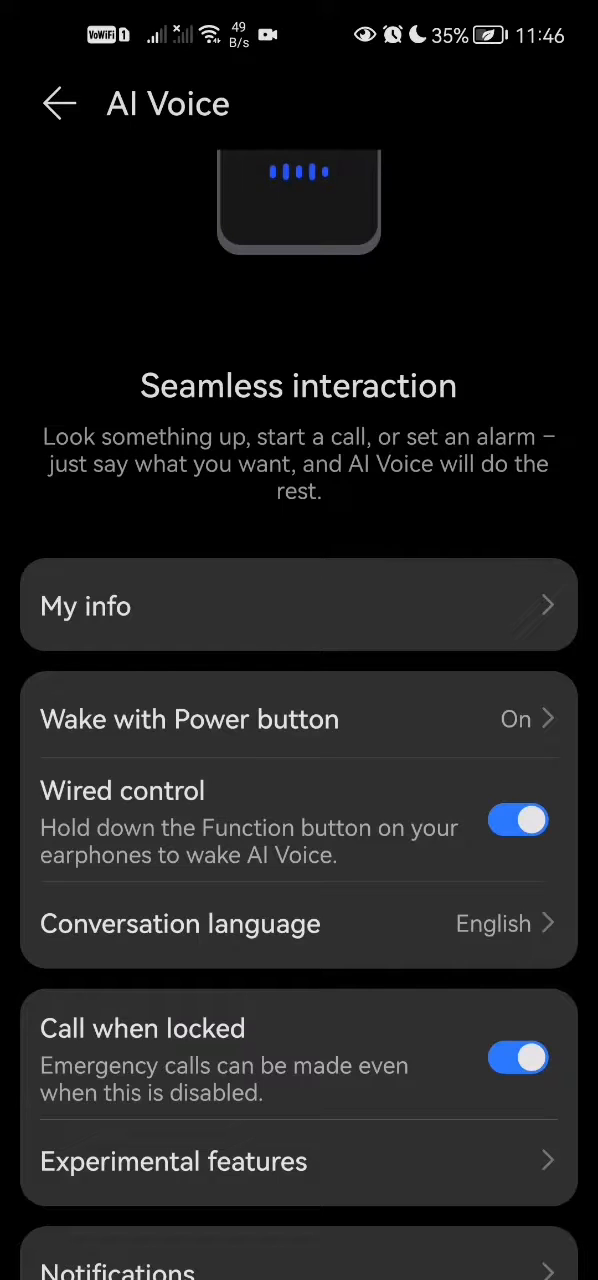
# Step: Show the Select conversation language list, with English (United States) still chosen
pyautogui.click(180, 924)
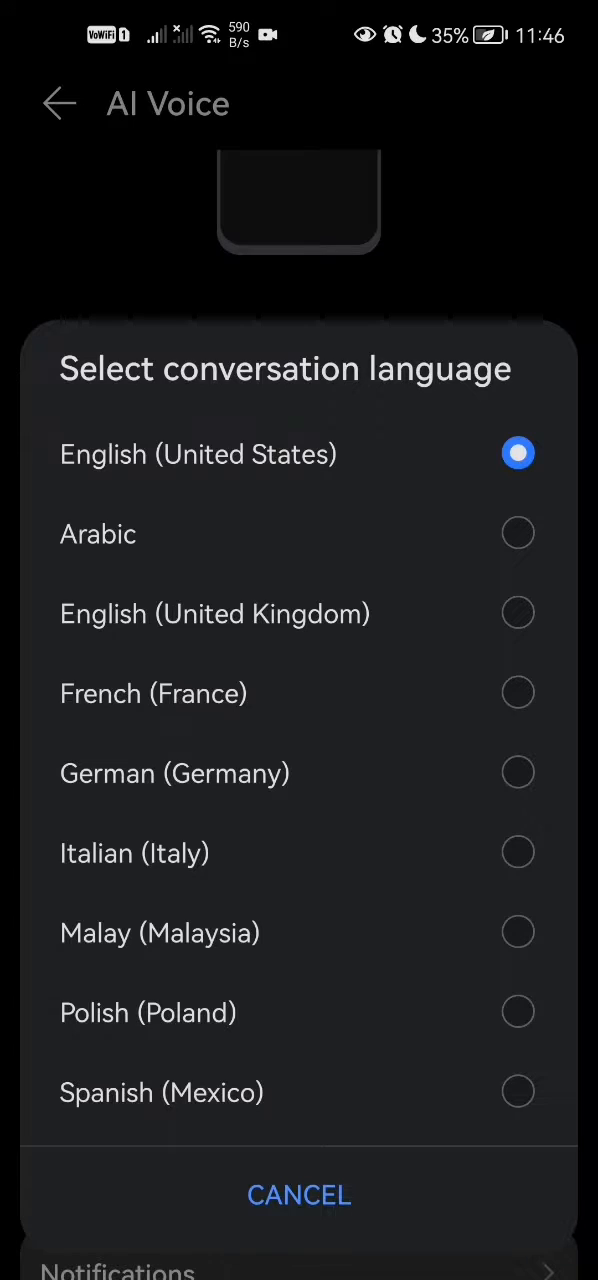
pyautogui.scroll(-3)
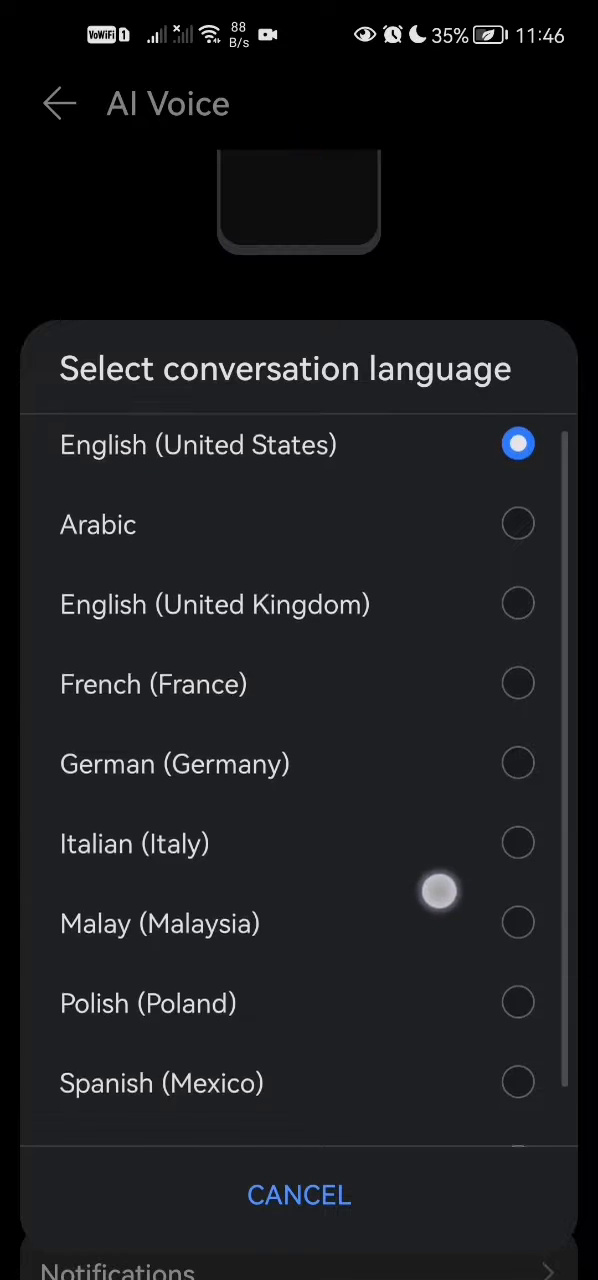
pyautogui.scroll(-3)
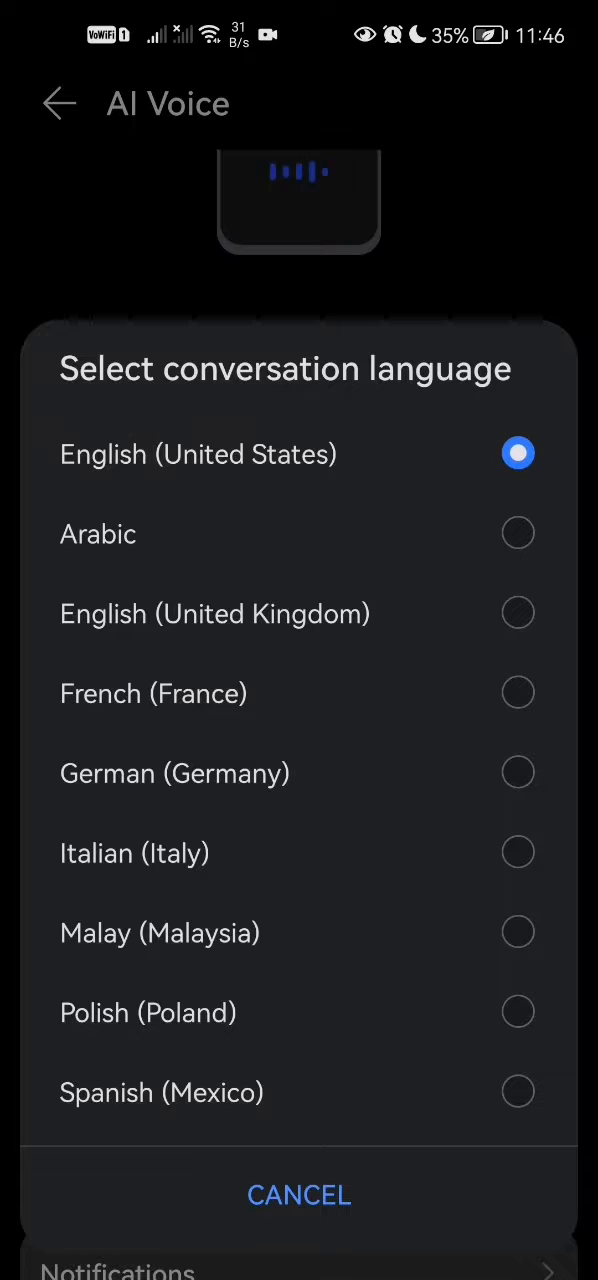
# Step: Set the conversation language to French (France), then reopen the language list
pyautogui.click(152, 692)
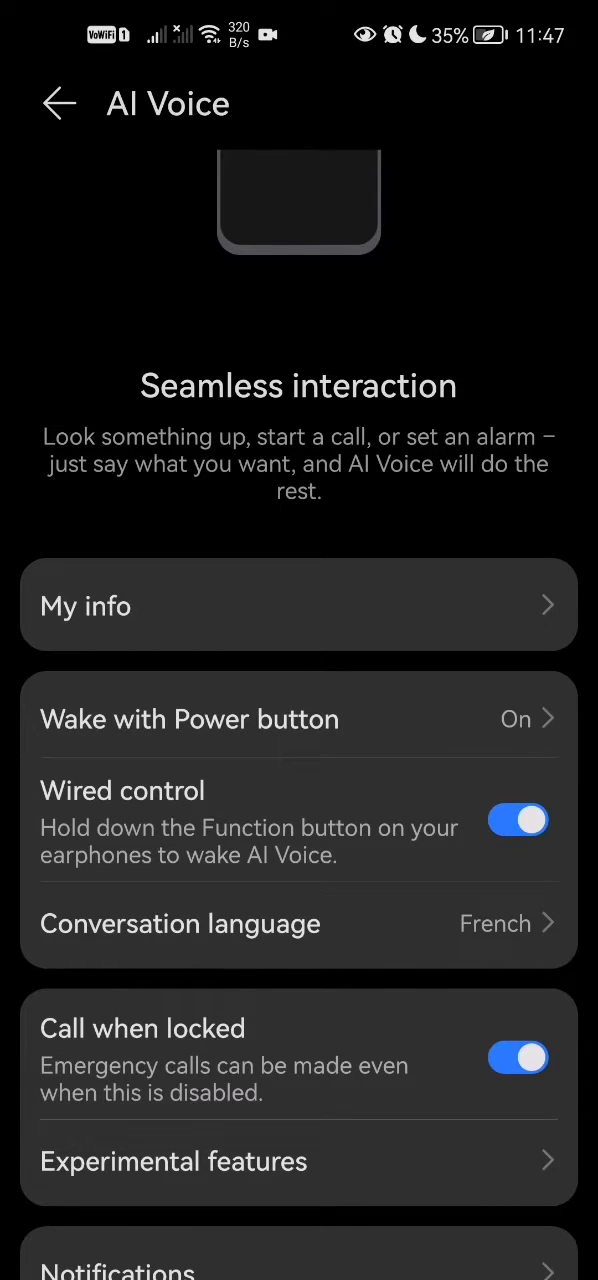
pyautogui.click(180, 924)
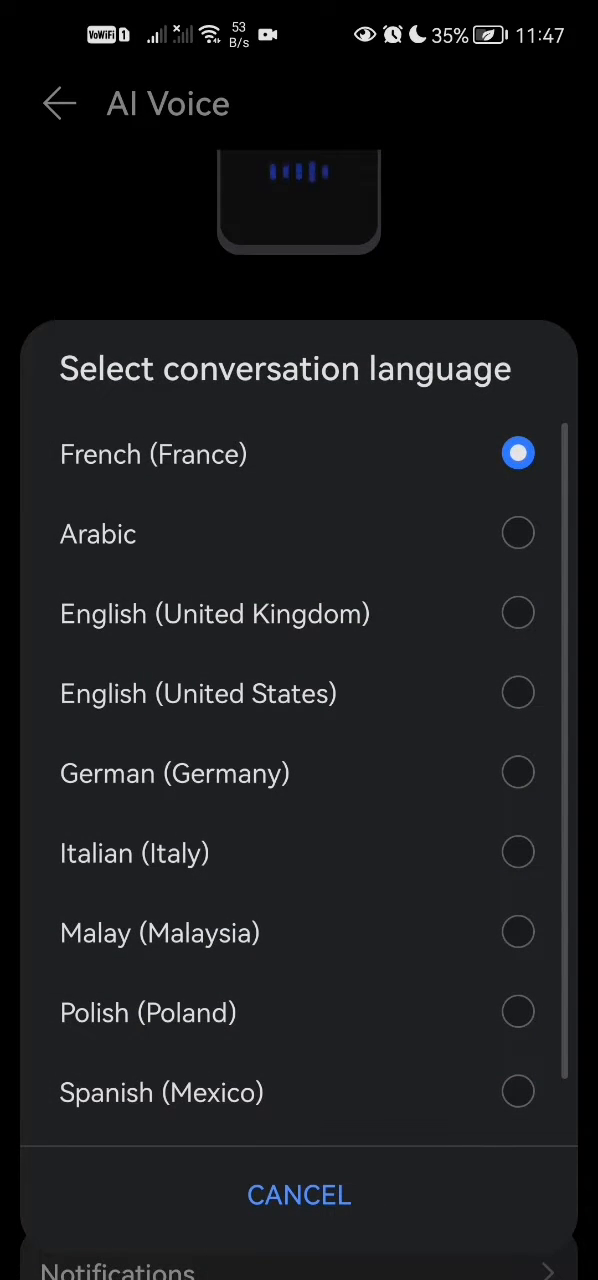